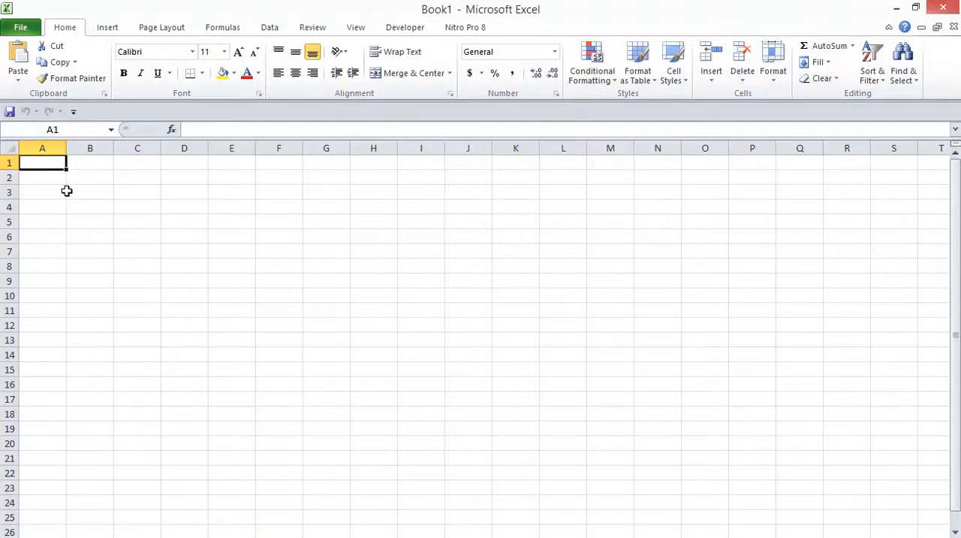
Fill the sheet with Category, Subcategory, Item headers and rows for Network, DHCP and VPN
text(Category)
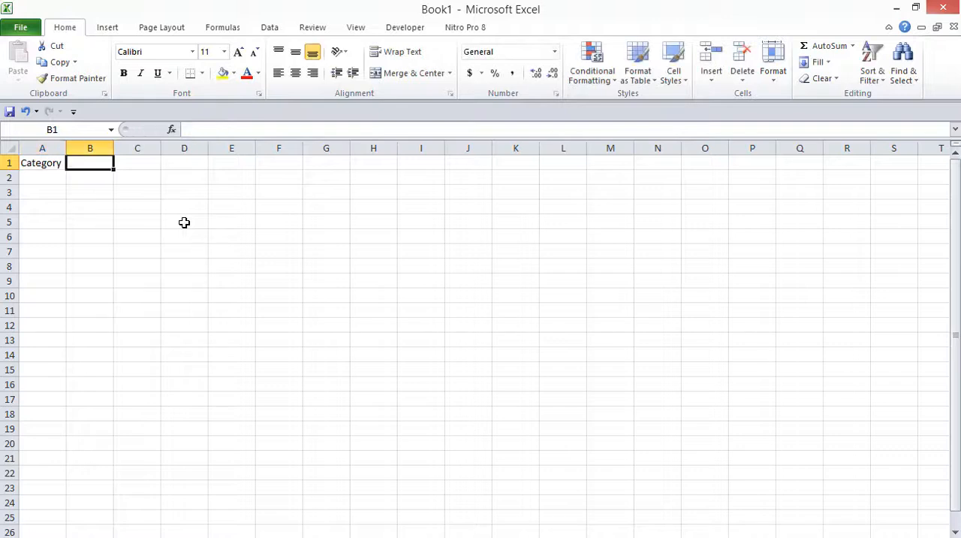
text(Network)
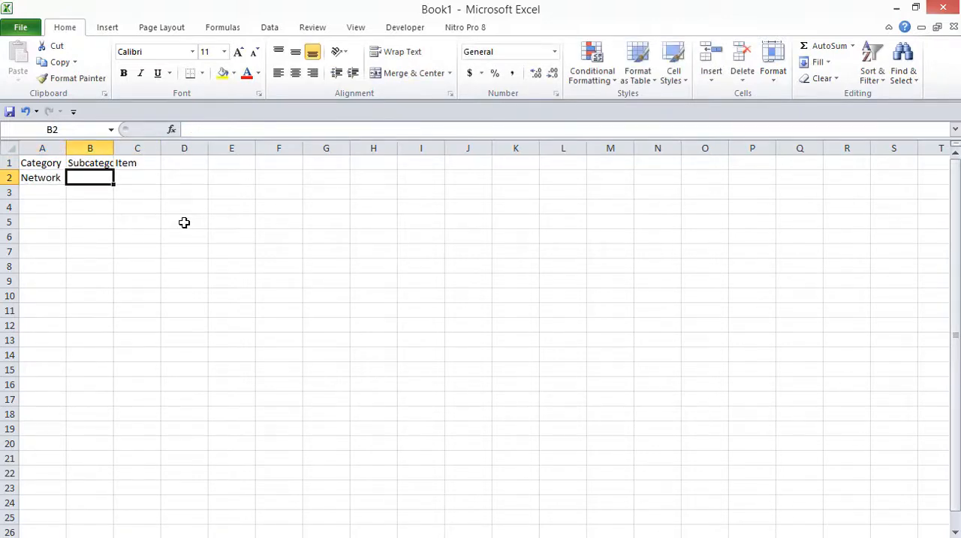
text(DHCP)
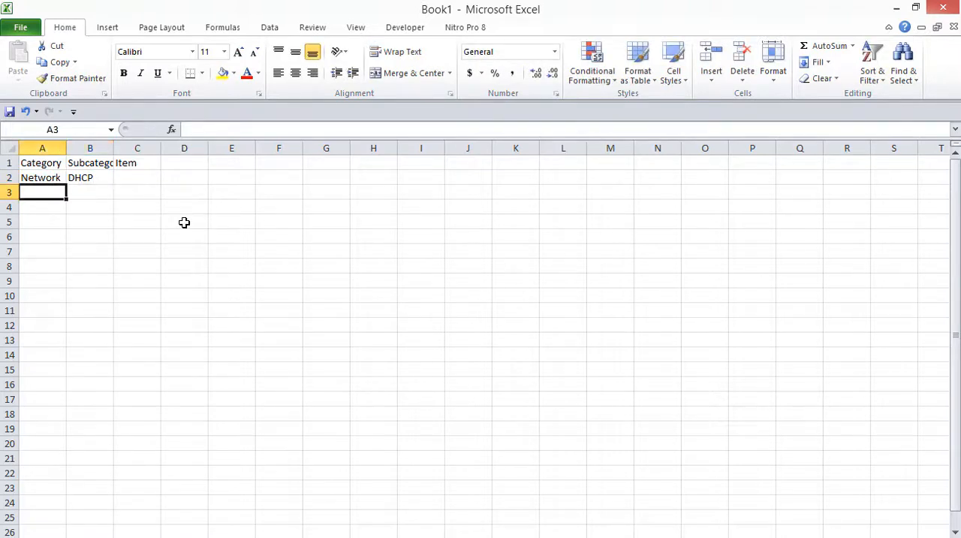
text(VPN)
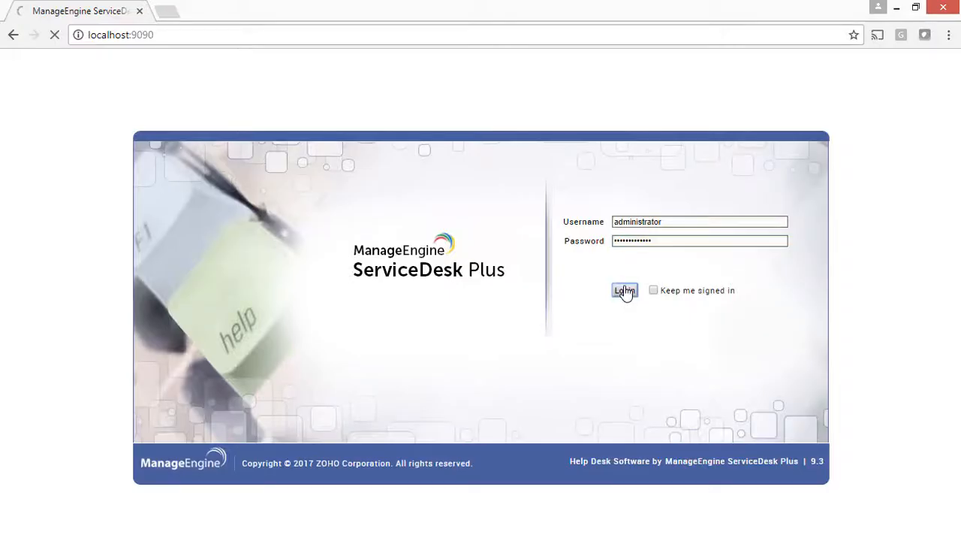
Sign in as administrator and go to the Admin configuration area
click(624, 292)
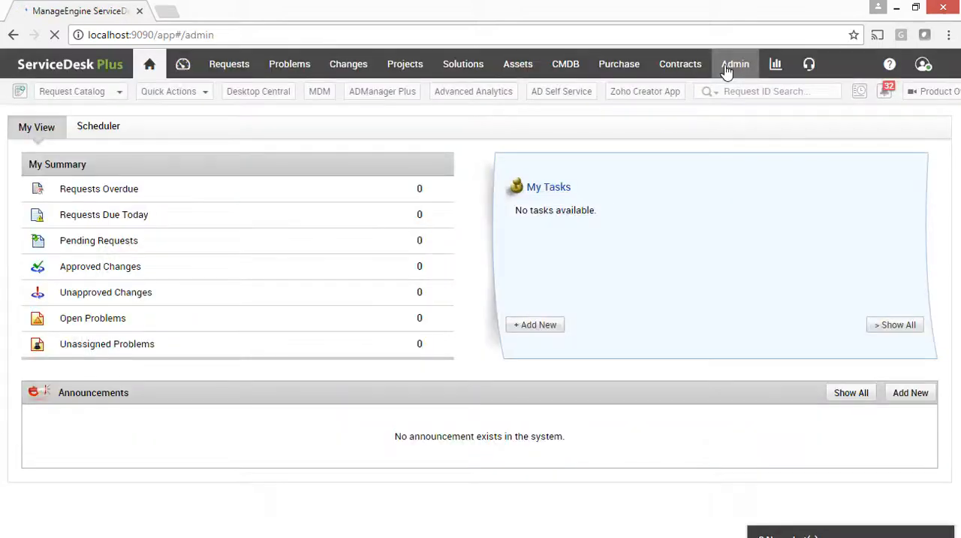
click(734, 63)
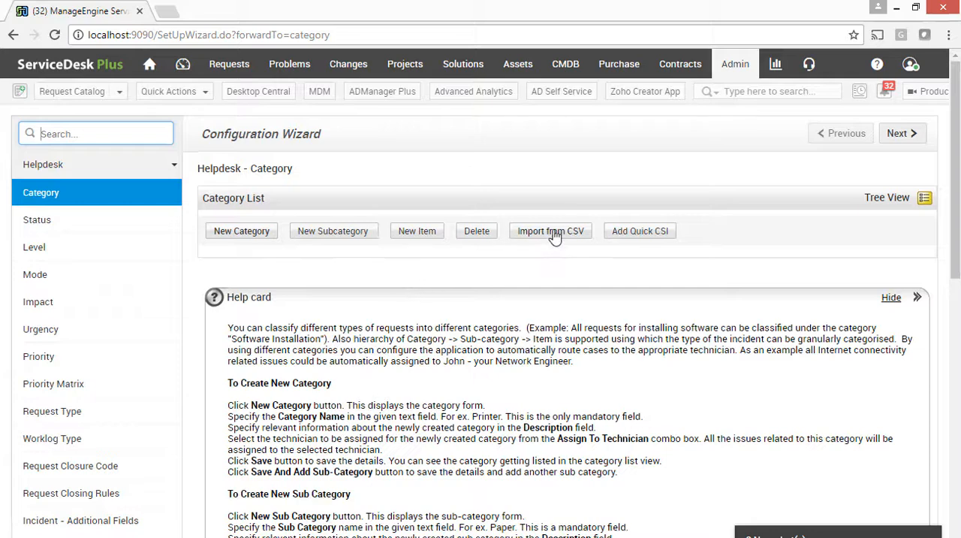
Start a CSV import with CSI.csv and map the Item field to column 3
click(550, 232)
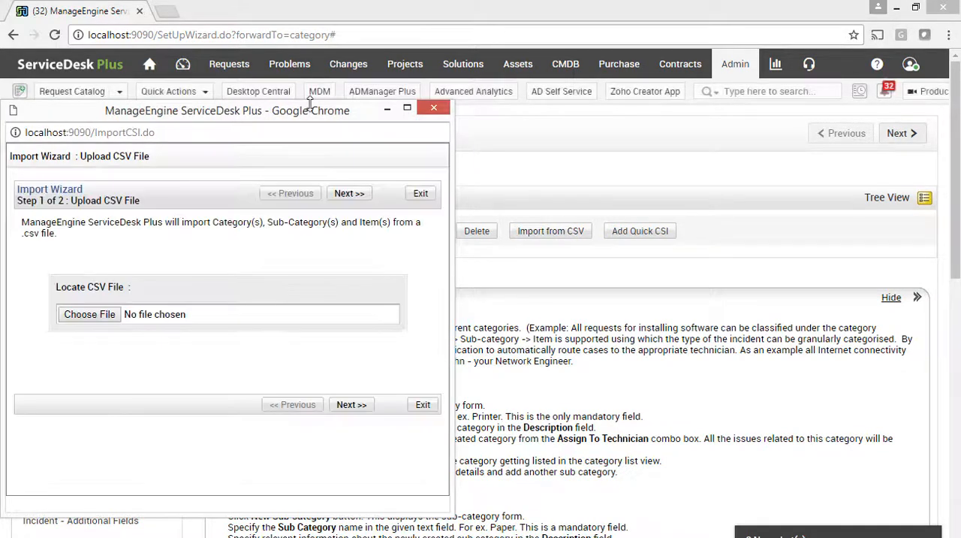
click(90, 313)
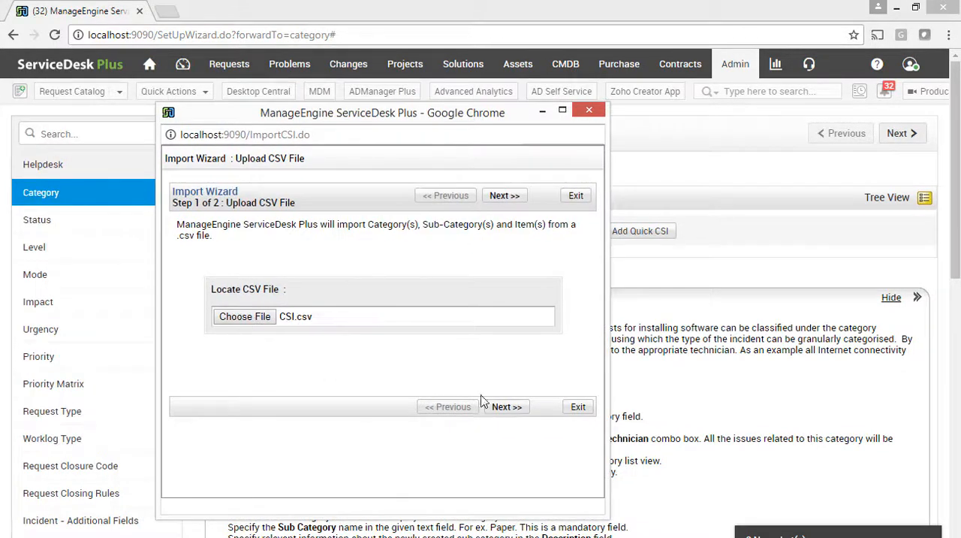
click(504, 195)
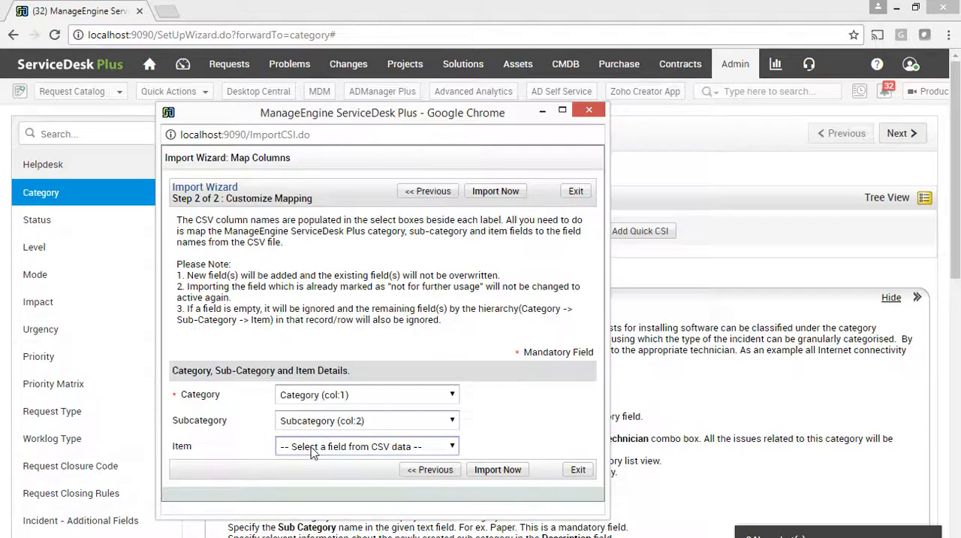
click(378, 444)
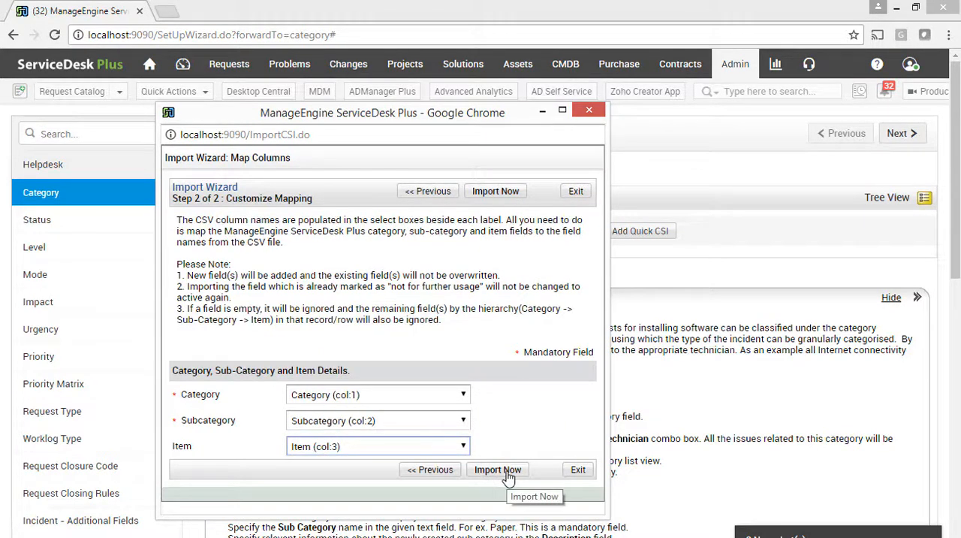
Run the import and display the updated categories as a tree
click(497, 469)
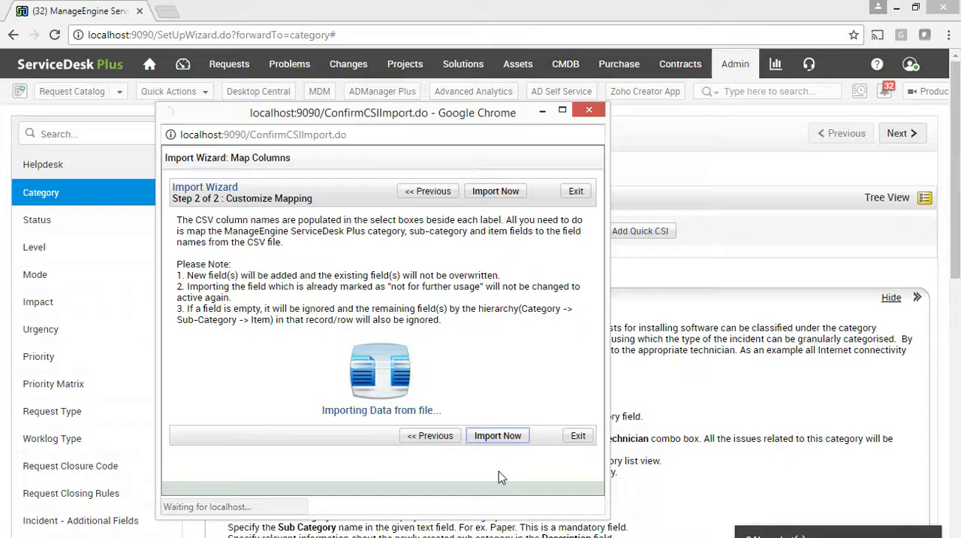
click(497, 435)
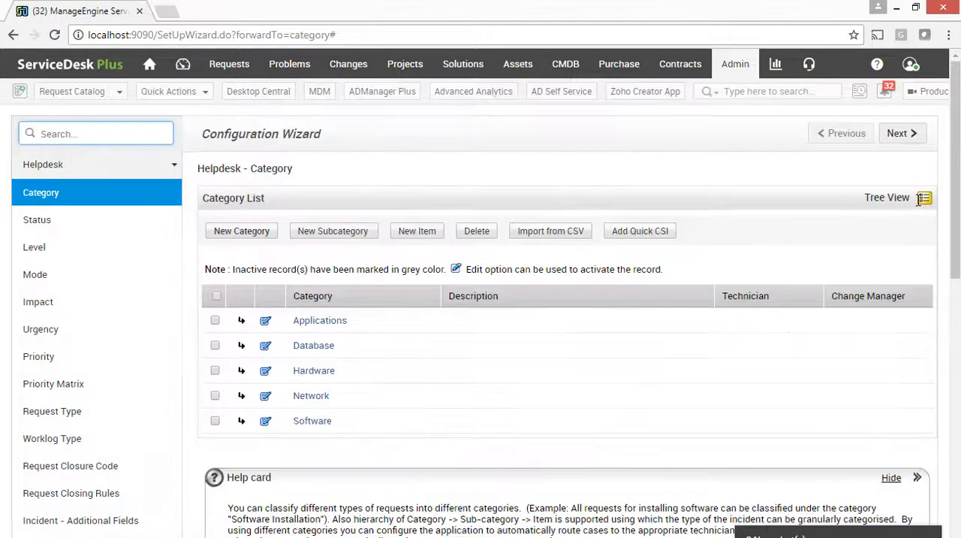
click(925, 198)
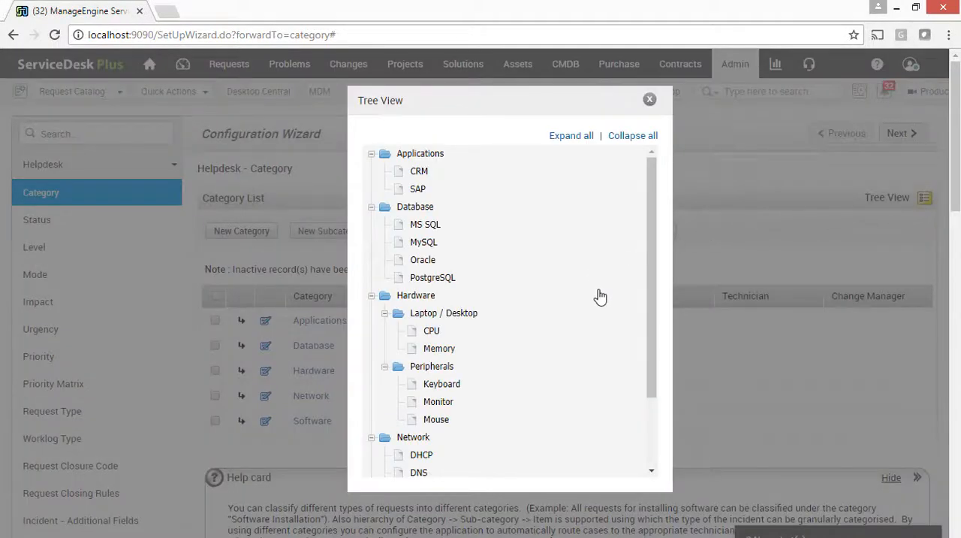